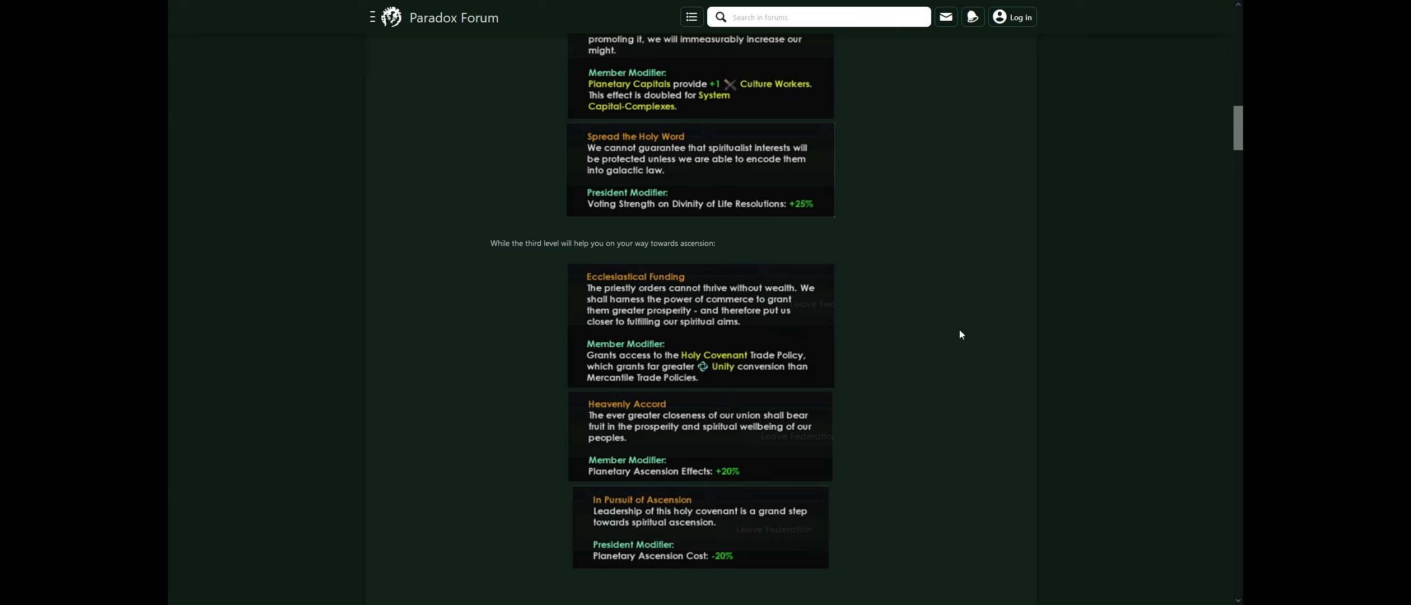
pyautogui.scroll(3)
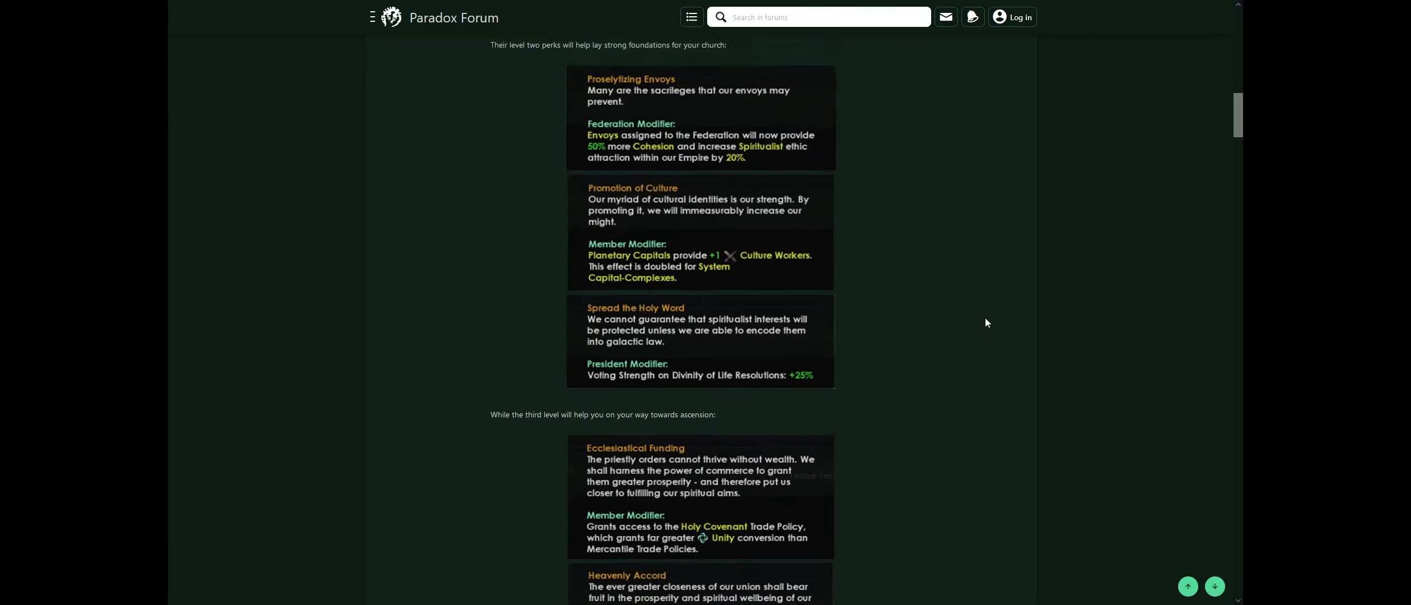
pyautogui.scroll(3)
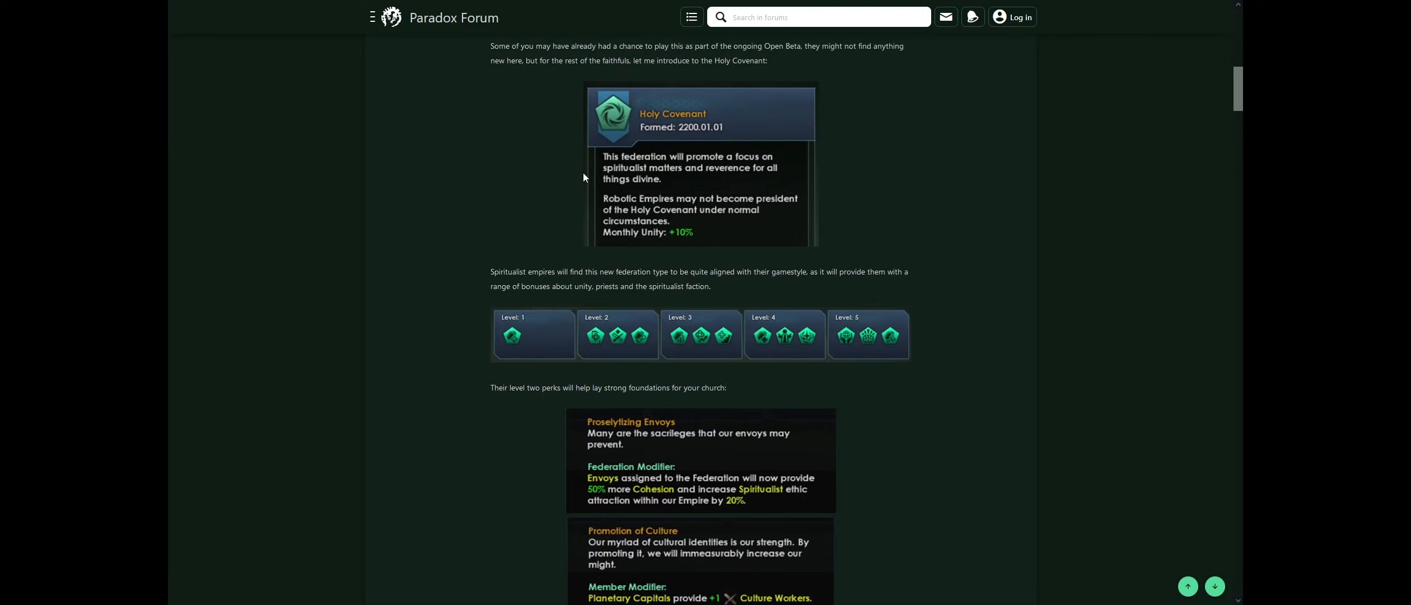
pyautogui.scroll(-3)
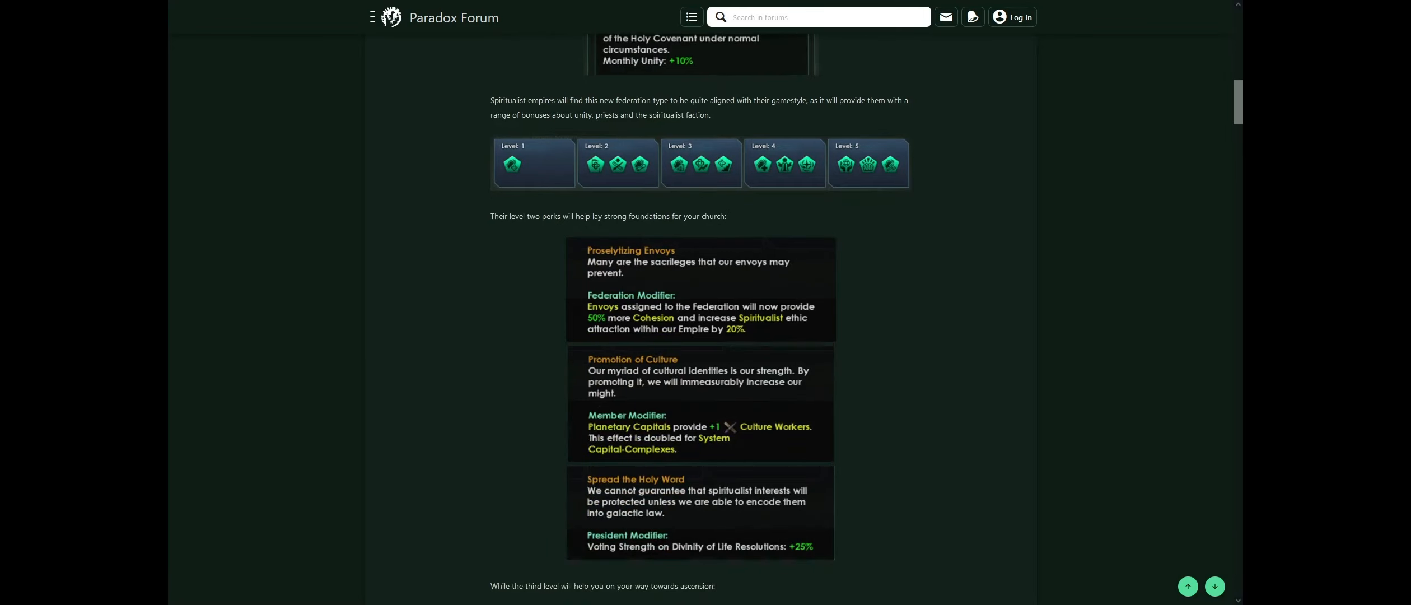
pyautogui.scroll(-3)
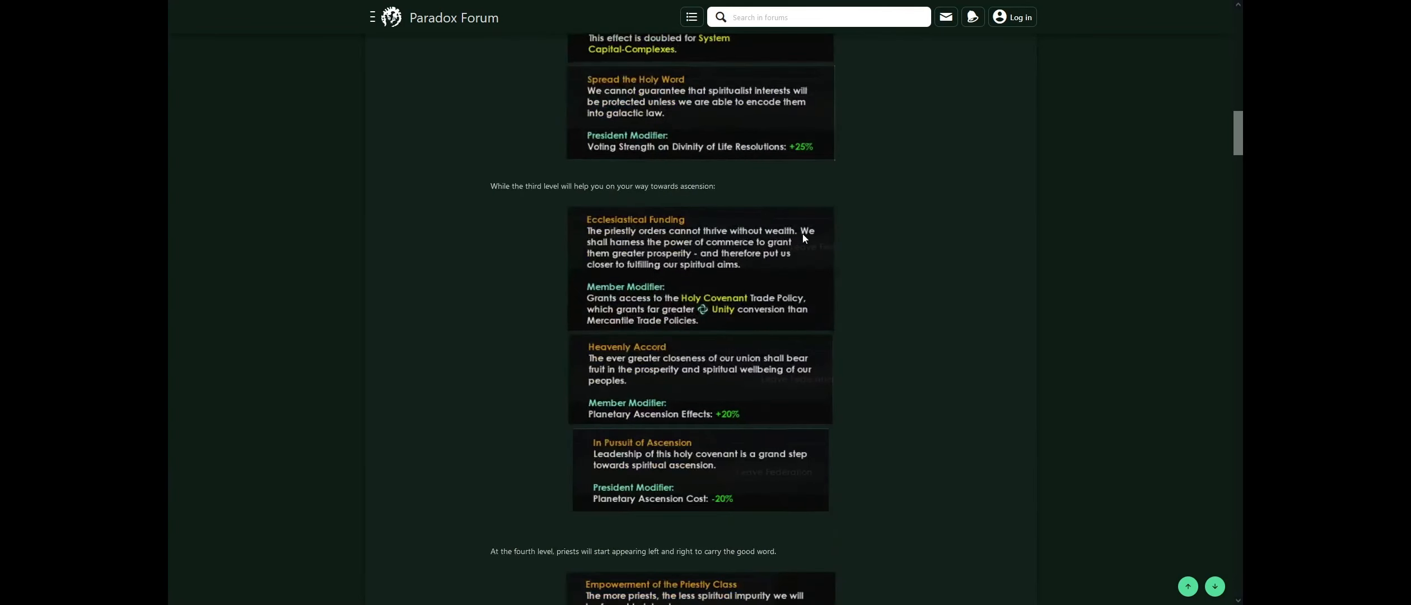
pyautogui.scroll(-3)
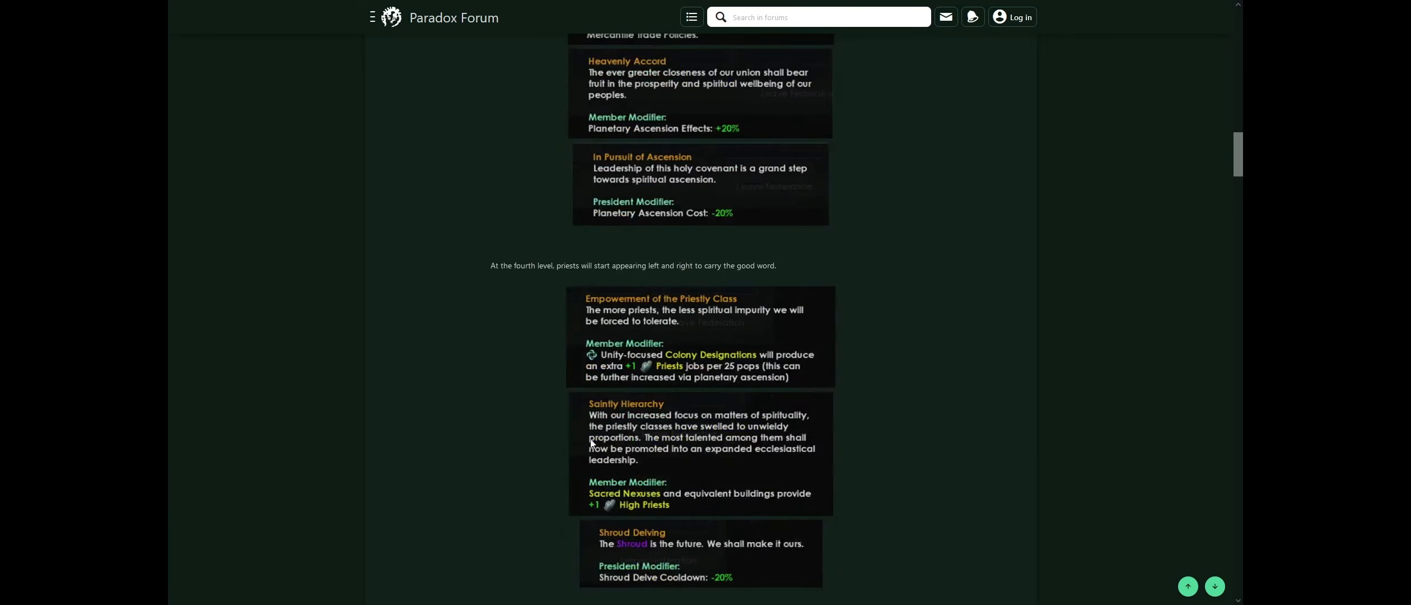
pyautogui.scroll(3)
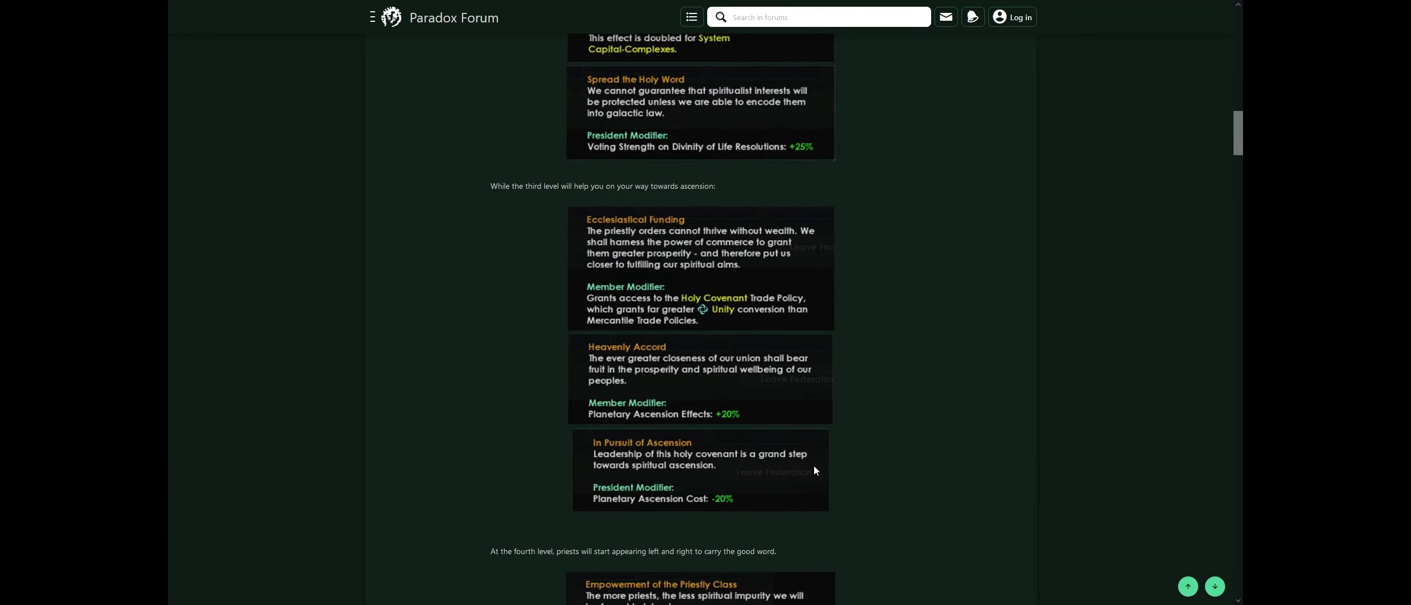
pyautogui.moveTo(777, 297)
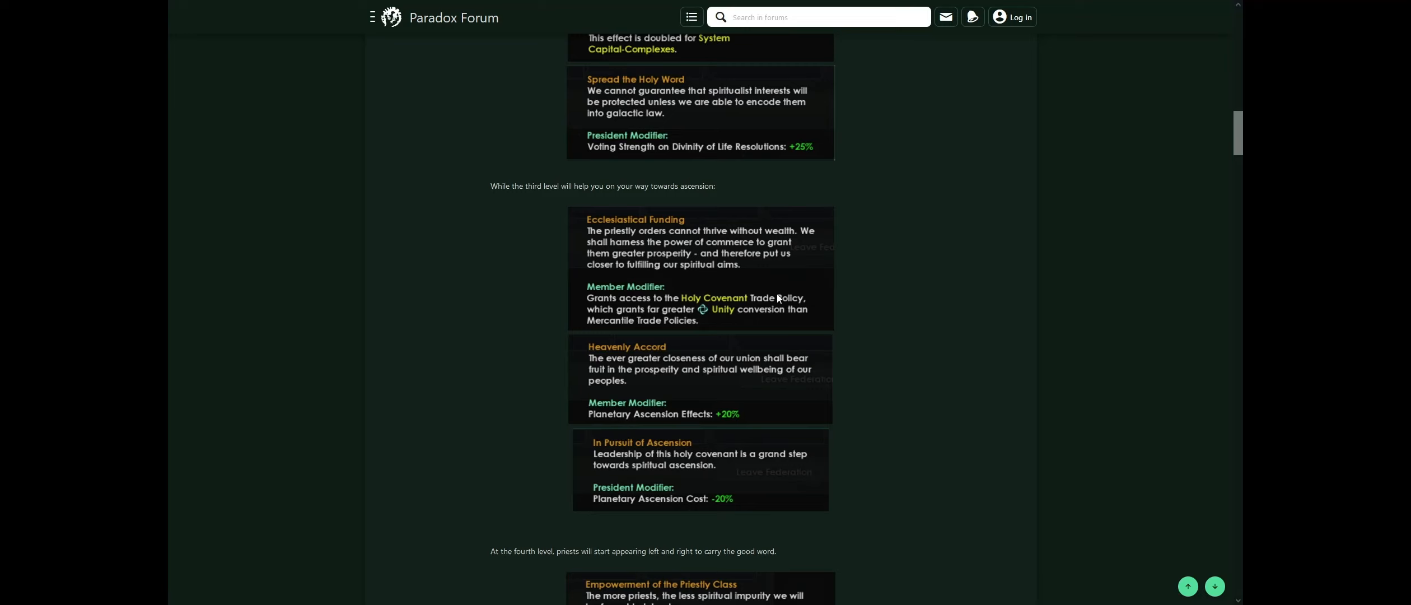
pyautogui.moveTo(810, 234)
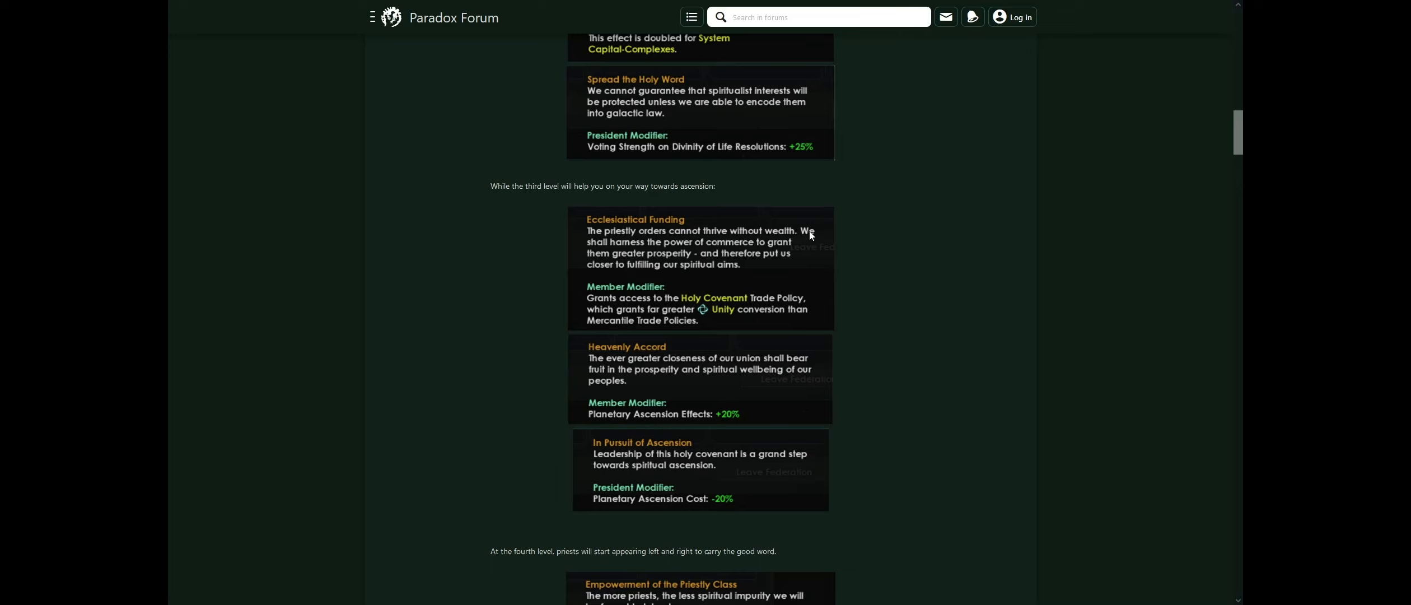
pyautogui.moveTo(803, 241)
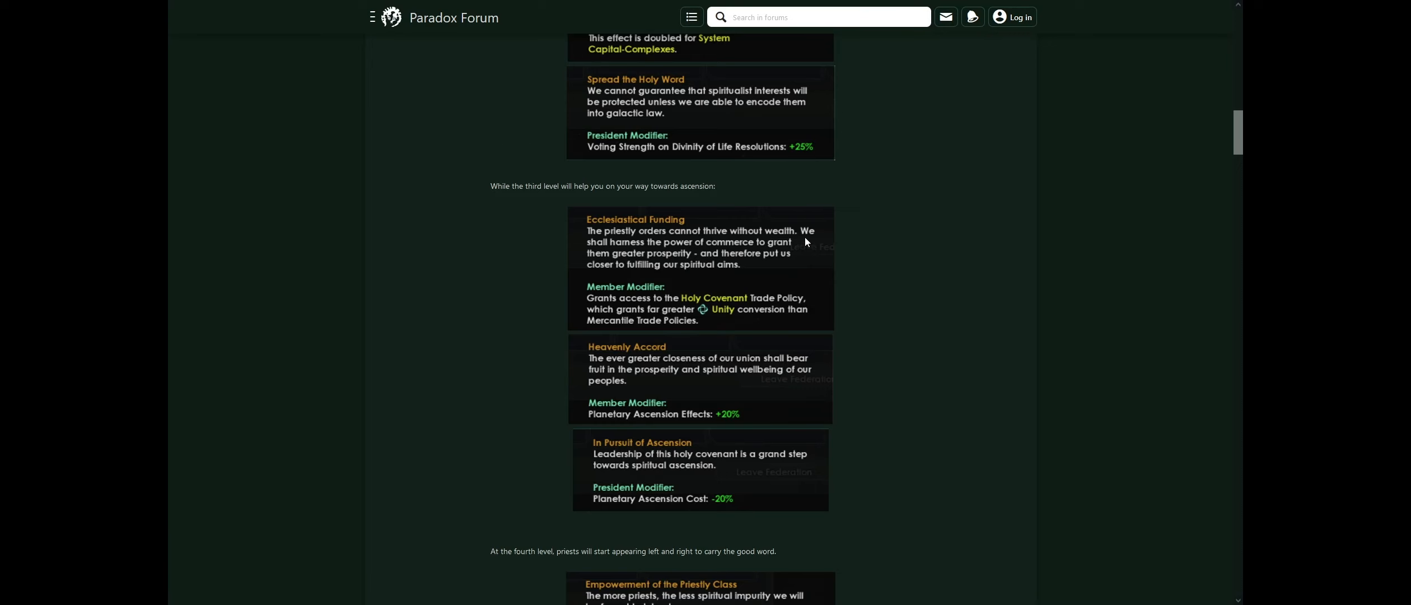
pyautogui.scroll(-3)
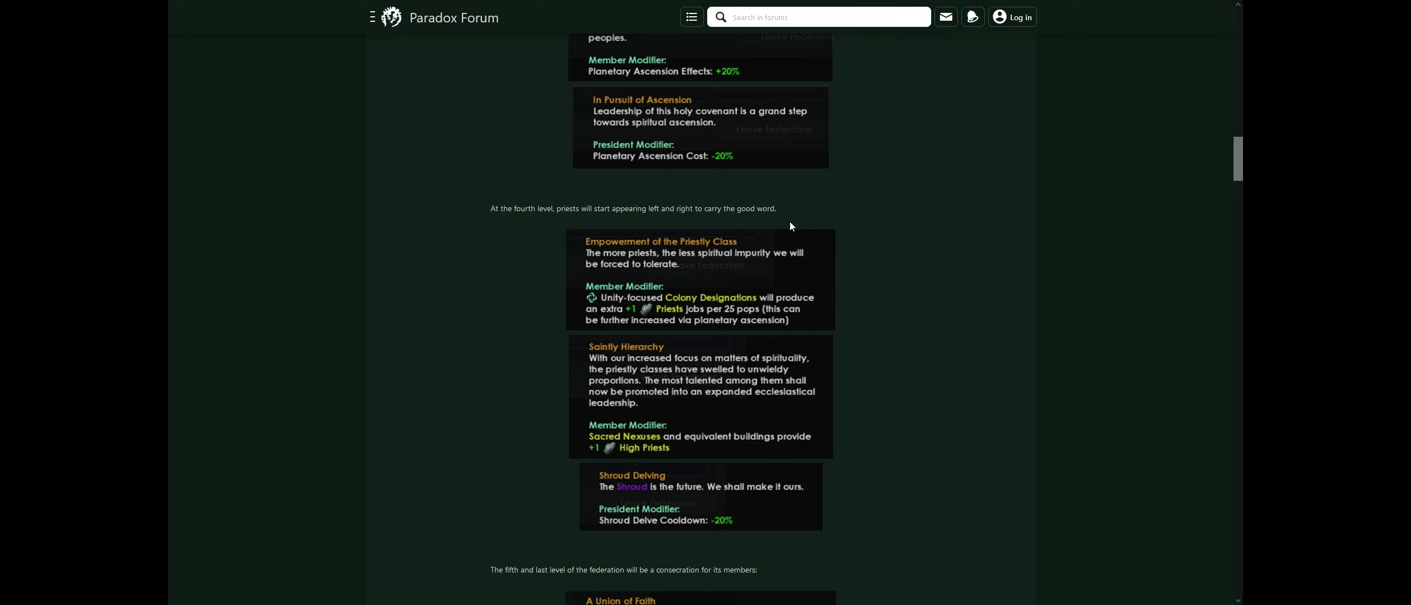
pyautogui.moveTo(557, 232)
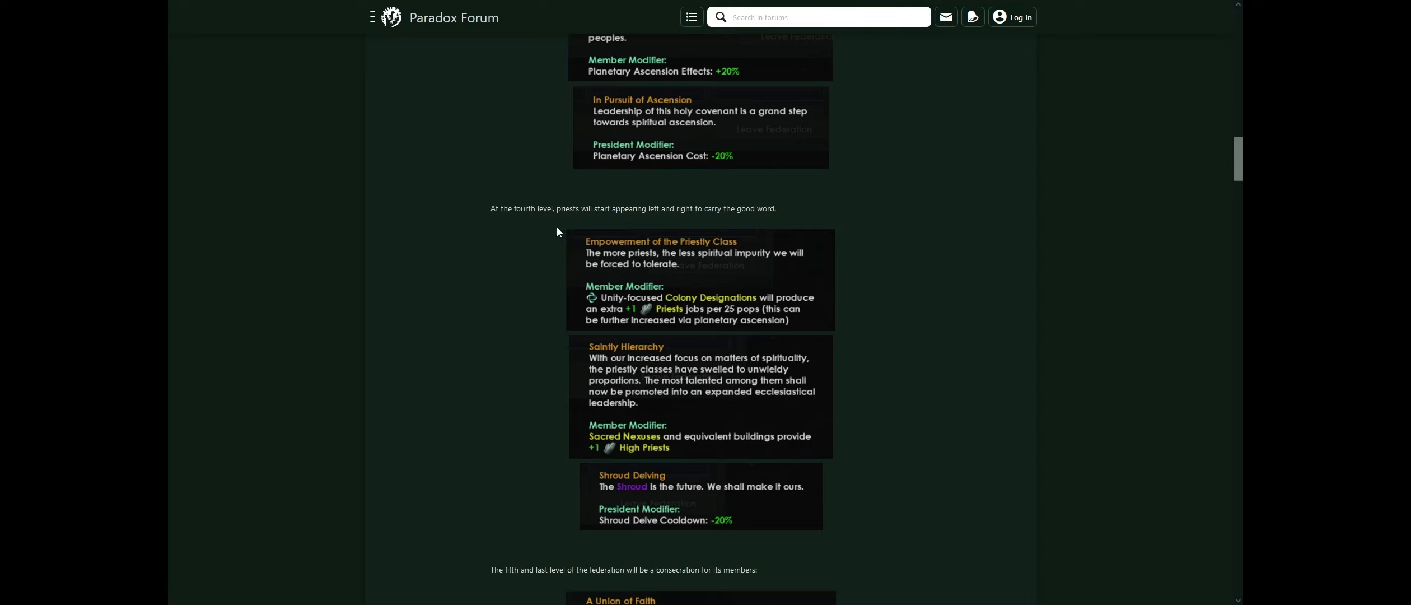
pyautogui.moveTo(843, 235)
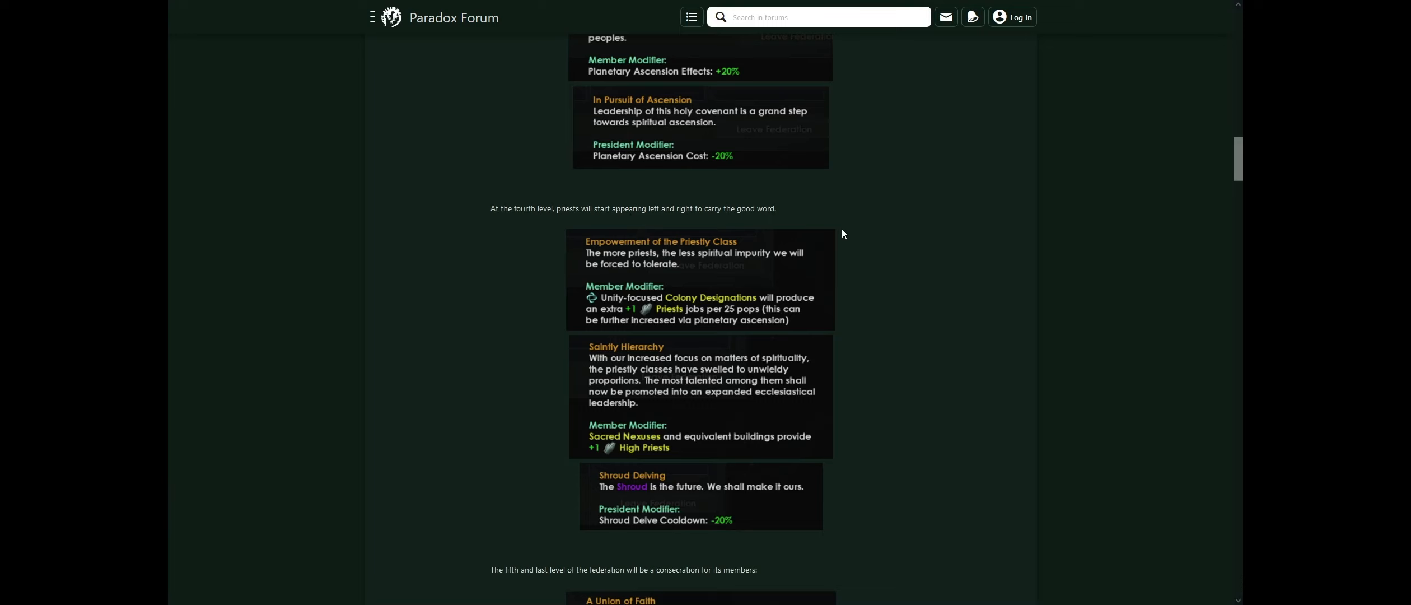
pyautogui.moveTo(792, 464)
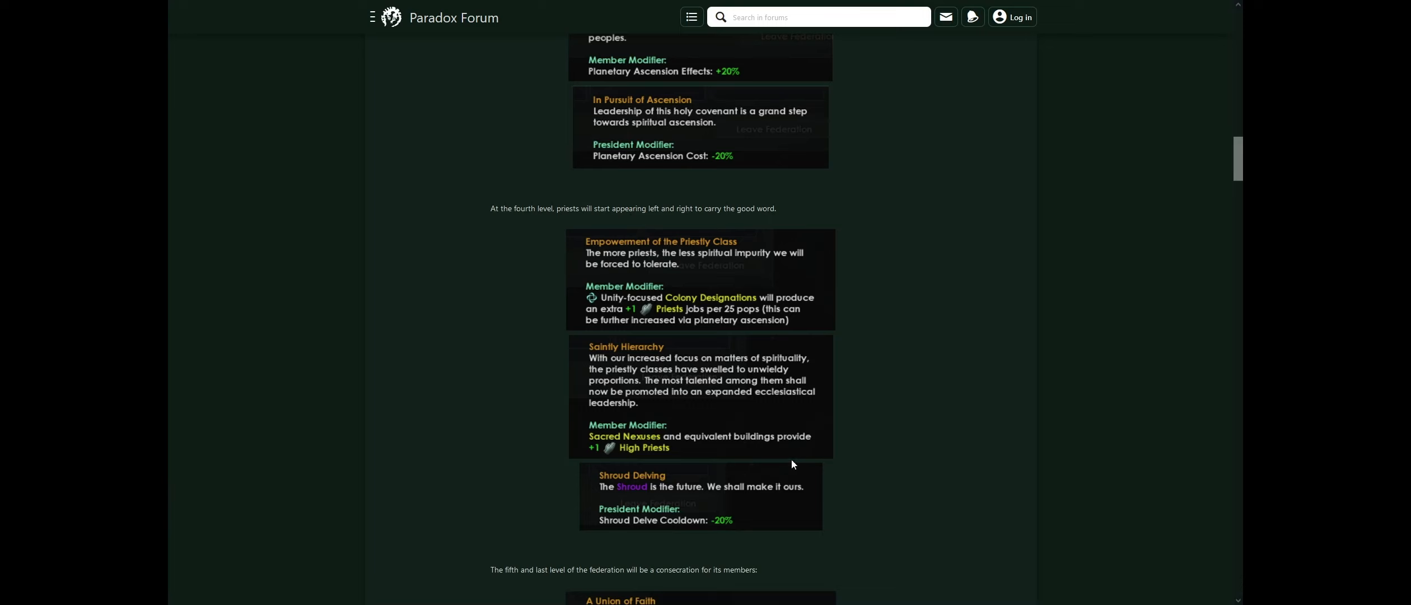
pyautogui.moveTo(833, 259)
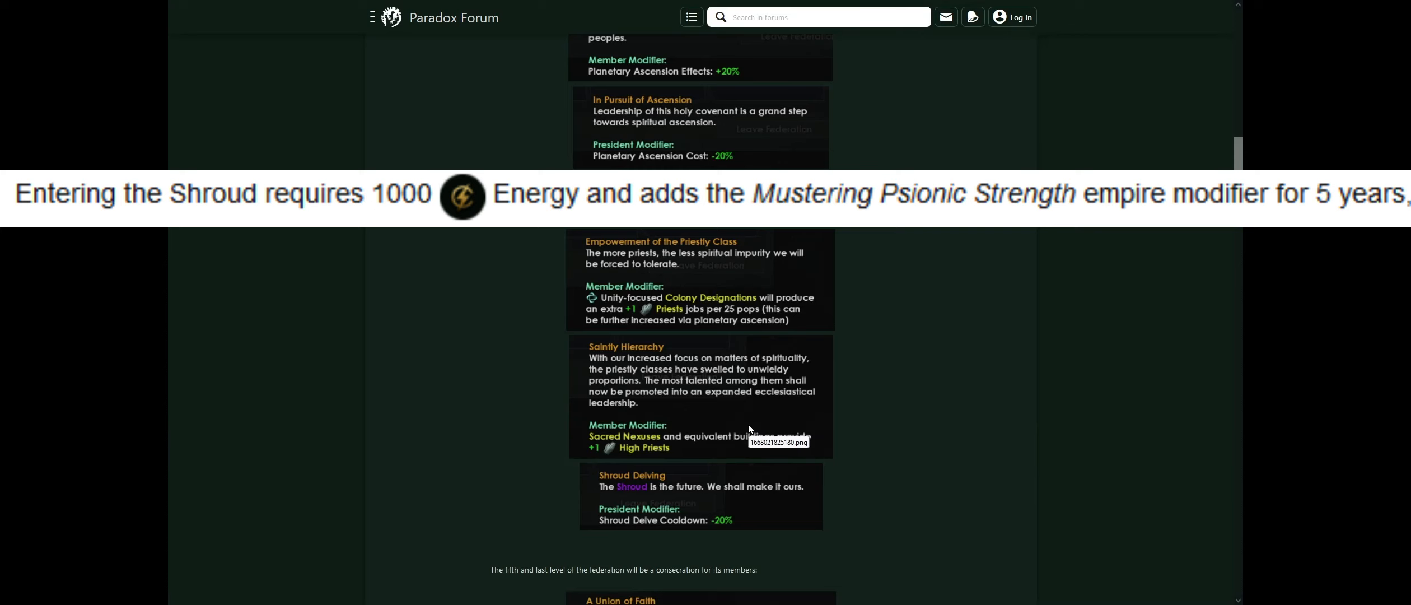
pyautogui.scroll(3)
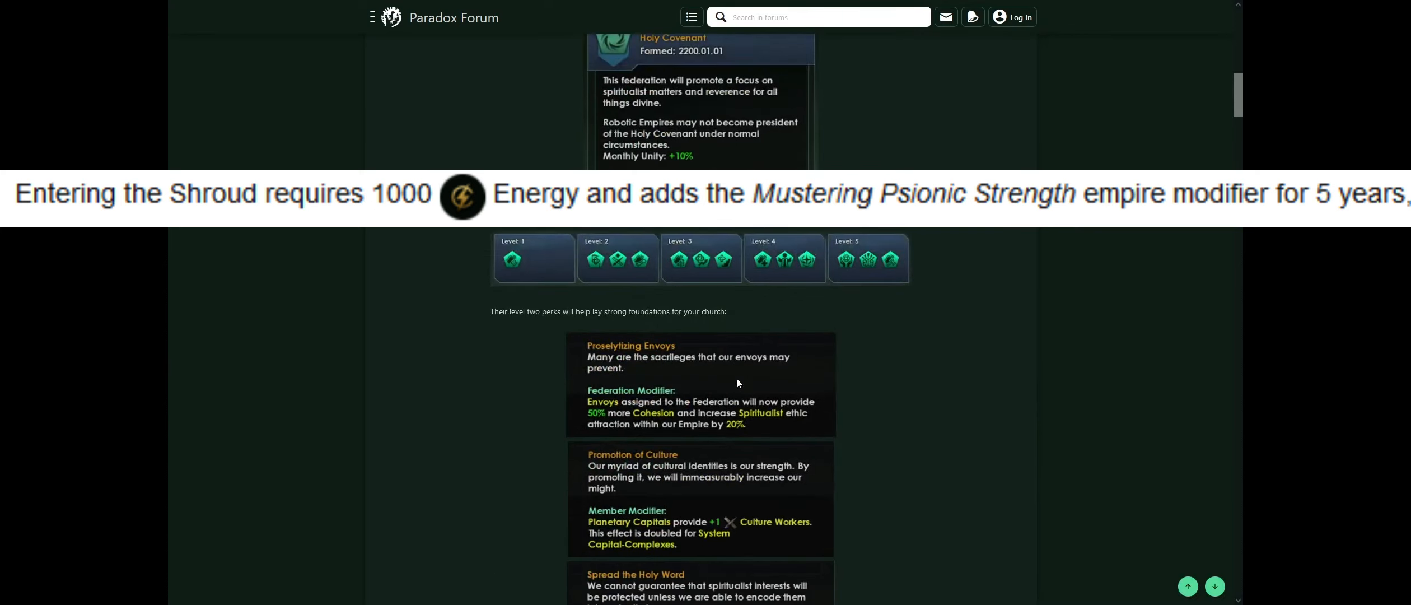
pyautogui.scroll(-3)
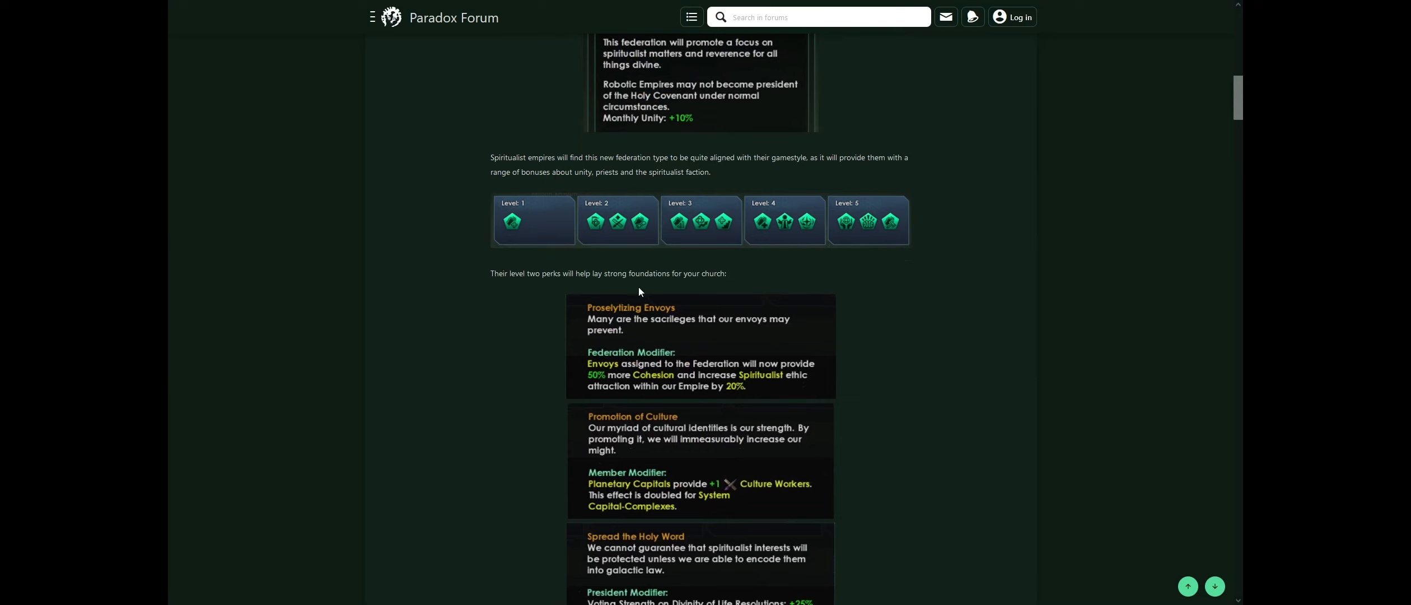
pyautogui.scroll(-3)
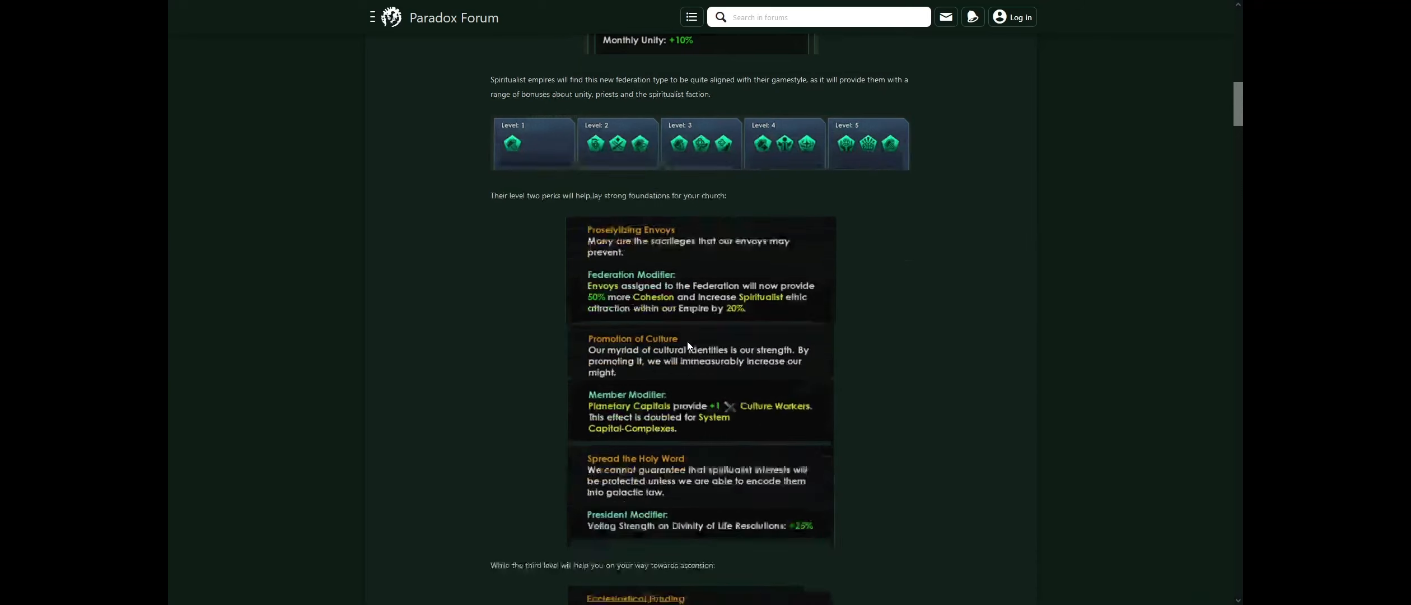
pyautogui.scroll(-3)
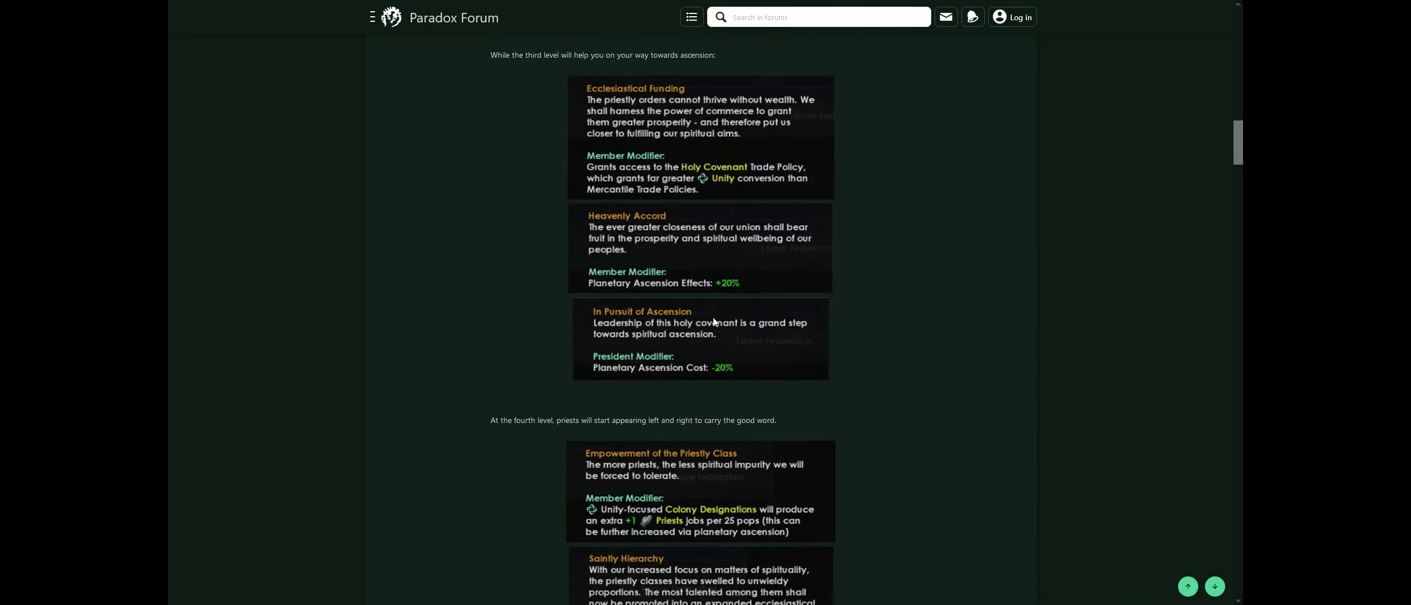
pyautogui.scroll(-3)
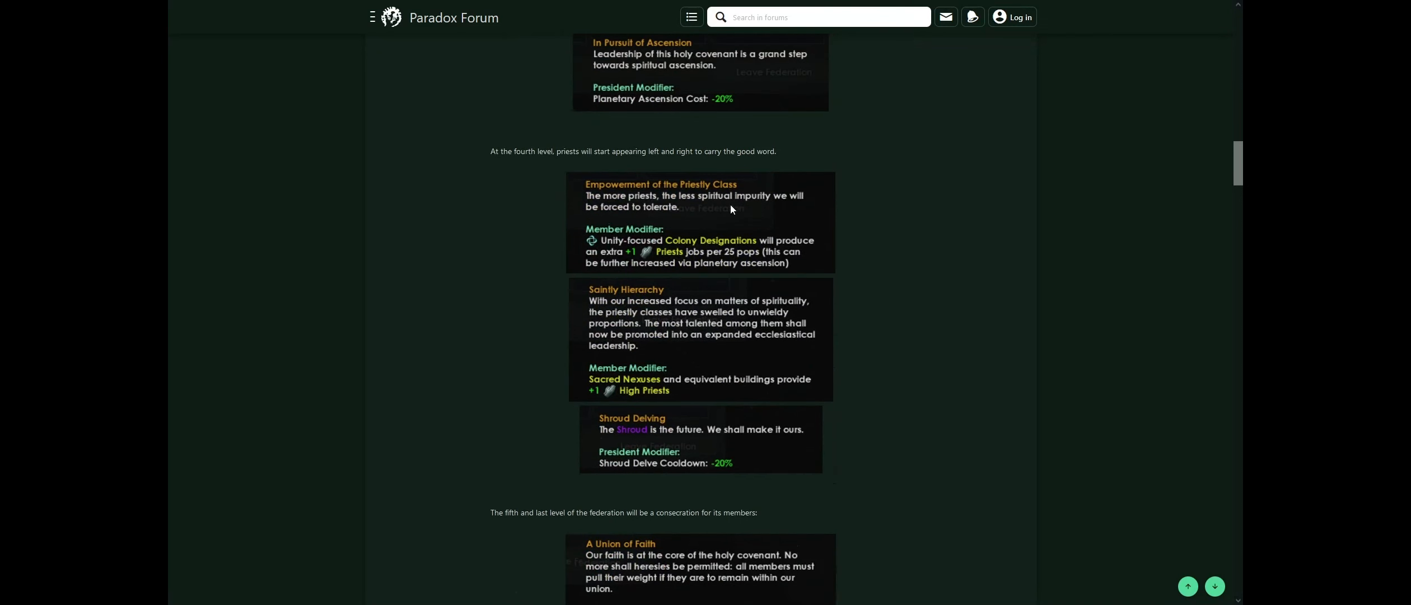
pyautogui.moveTo(828, 280)
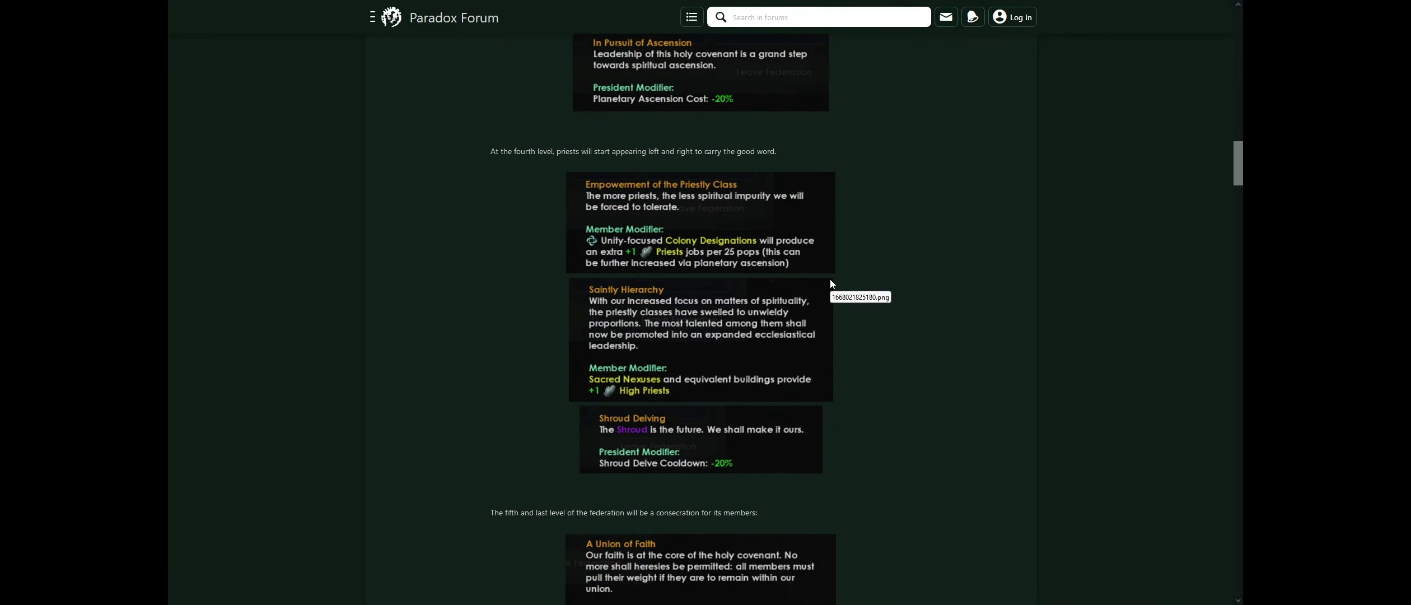
pyautogui.scroll(3)
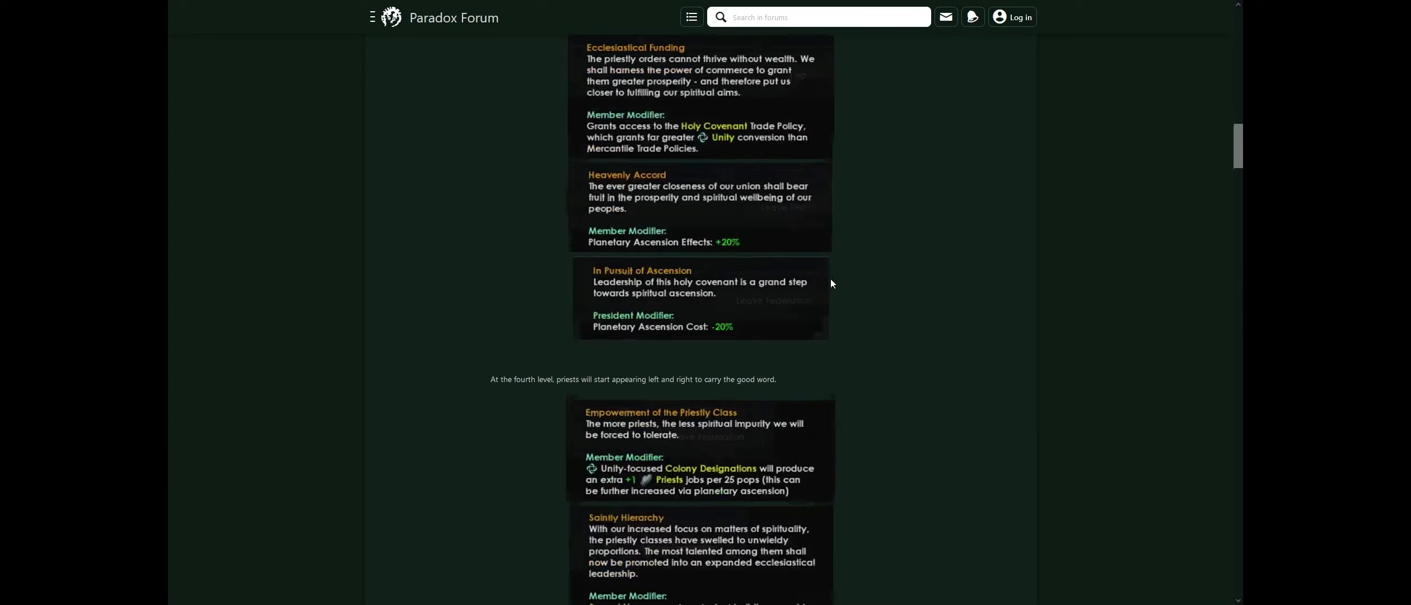
pyautogui.scroll(3)
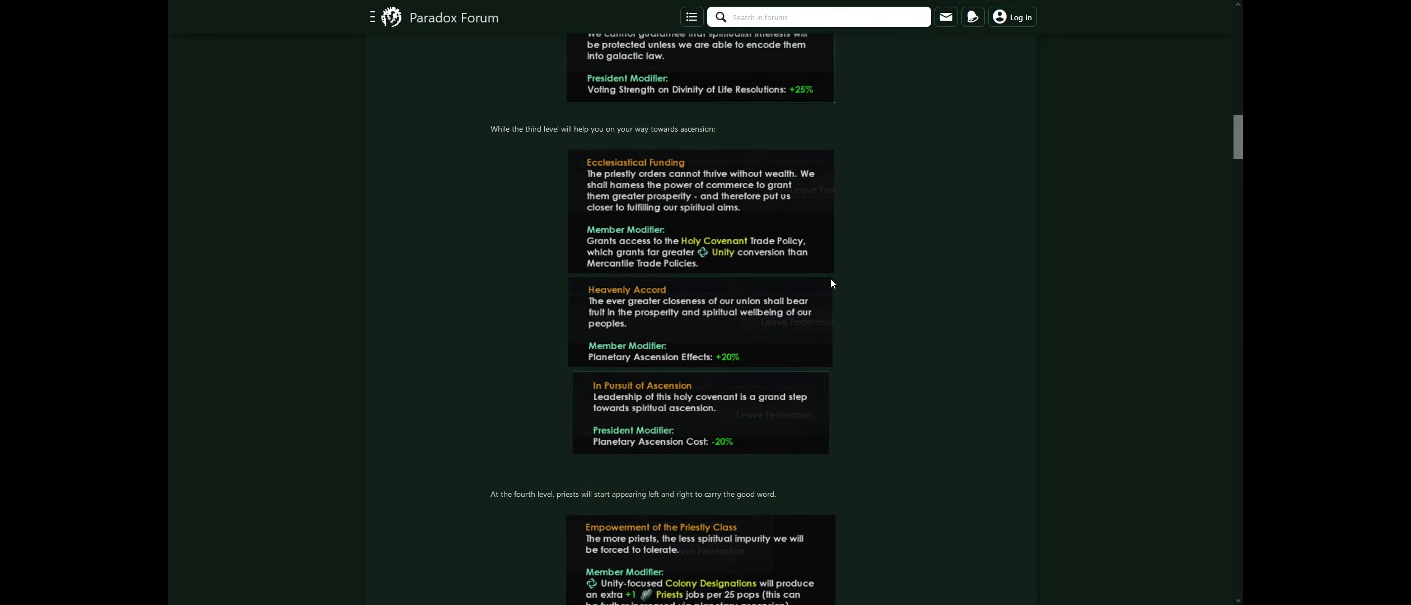
pyautogui.scroll(-3)
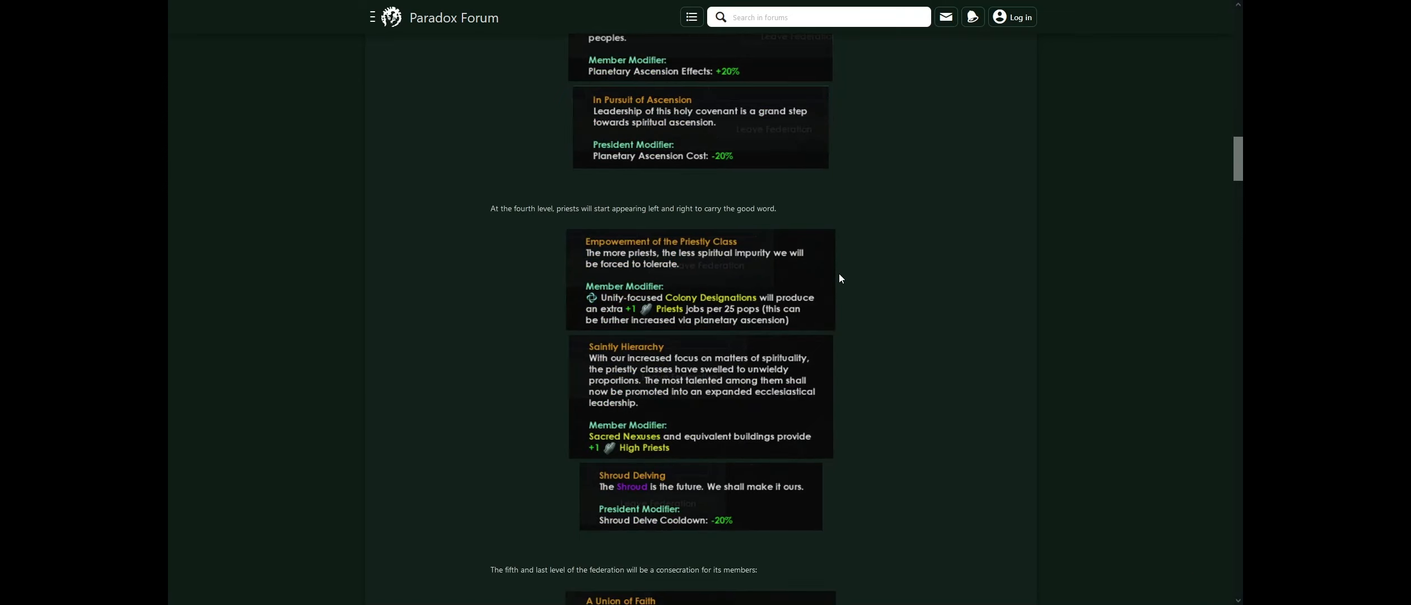
pyautogui.scroll(-3)
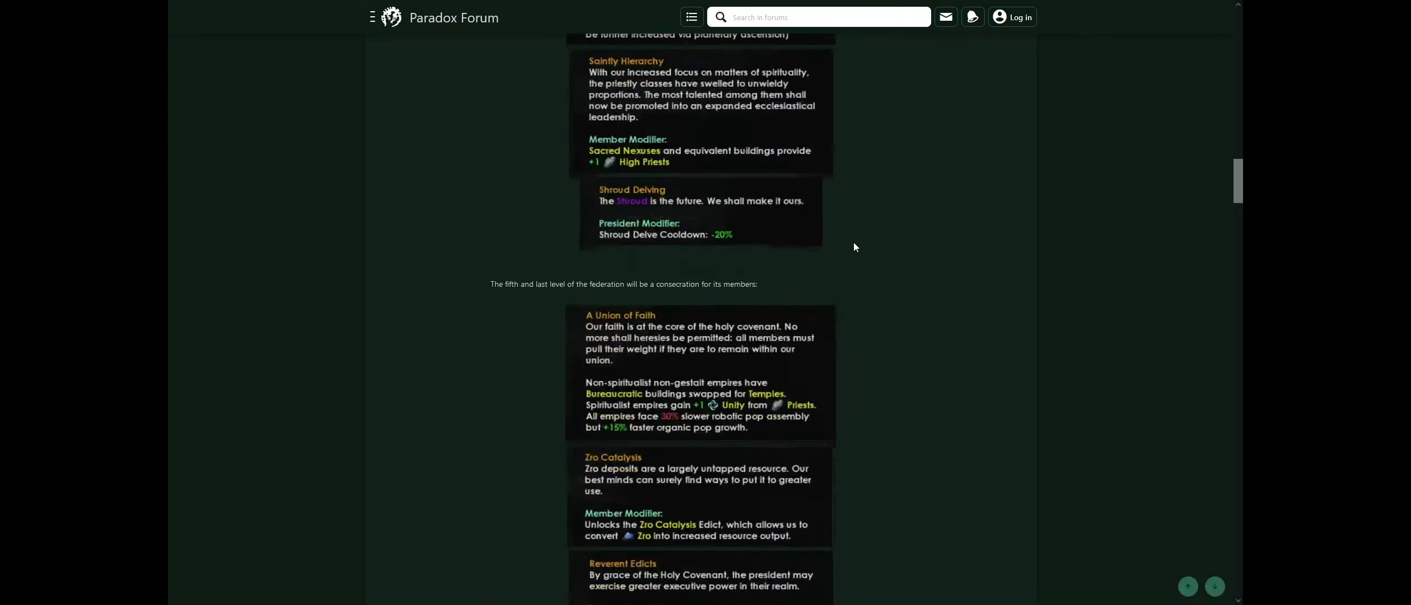
pyautogui.scroll(-3)
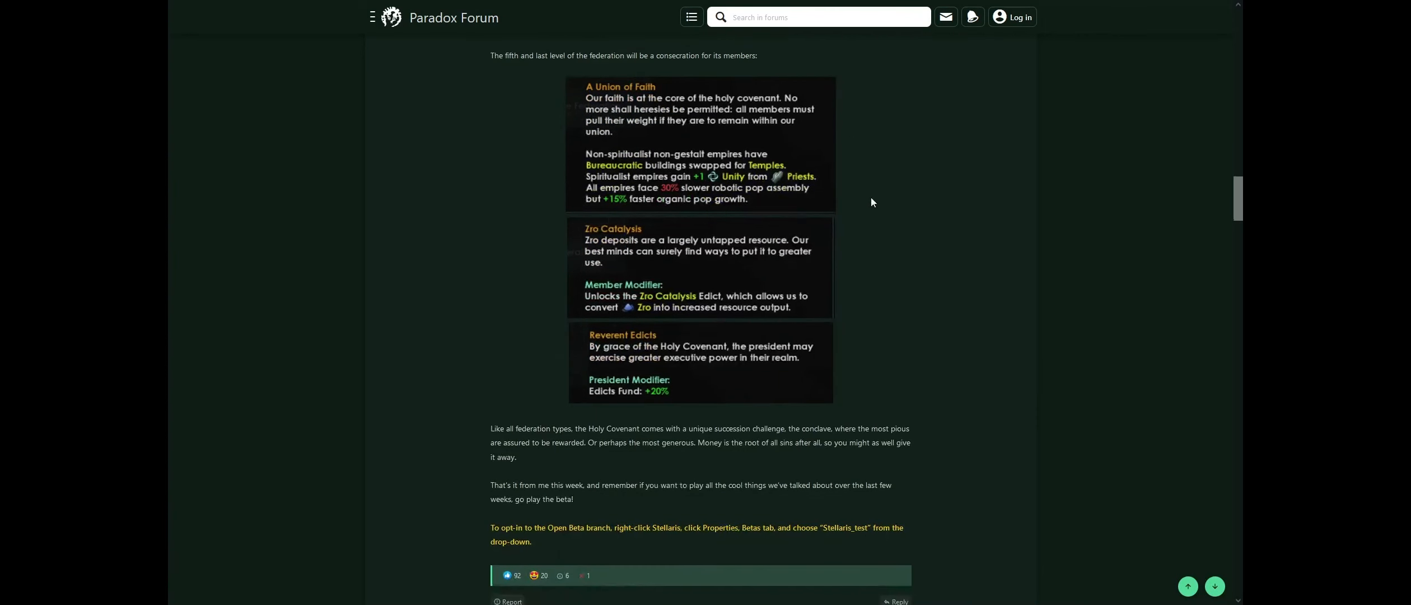
pyautogui.scroll(3)
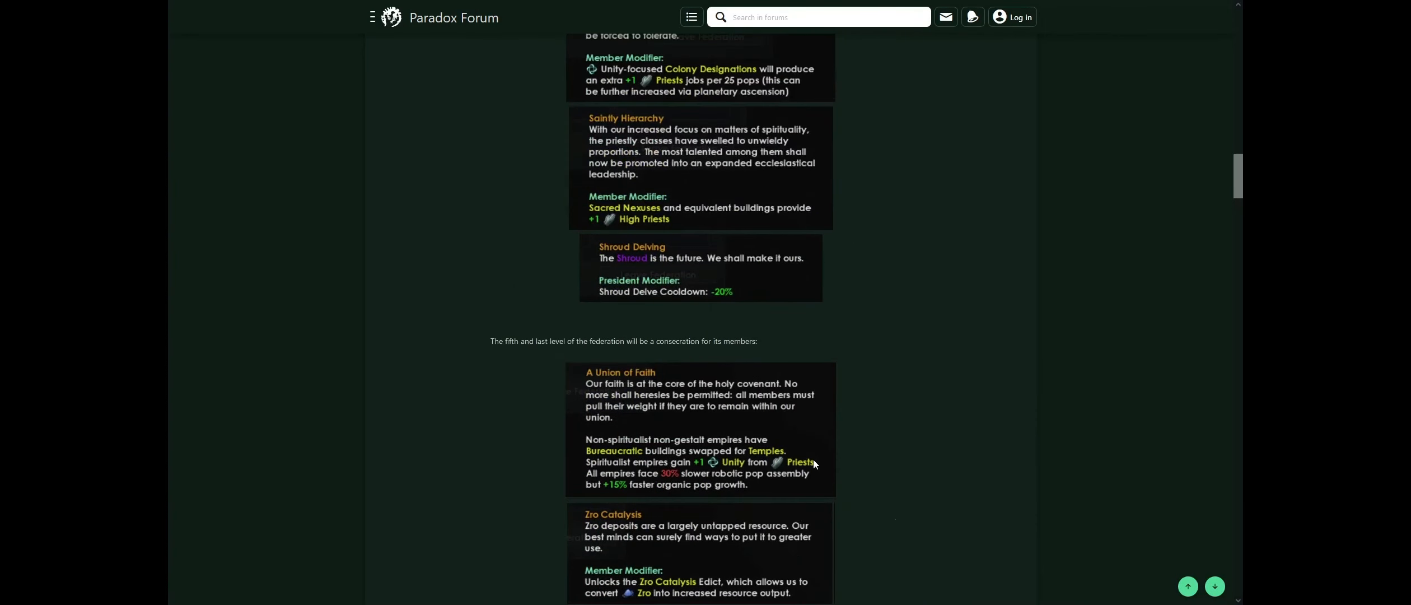
pyautogui.scroll(3)
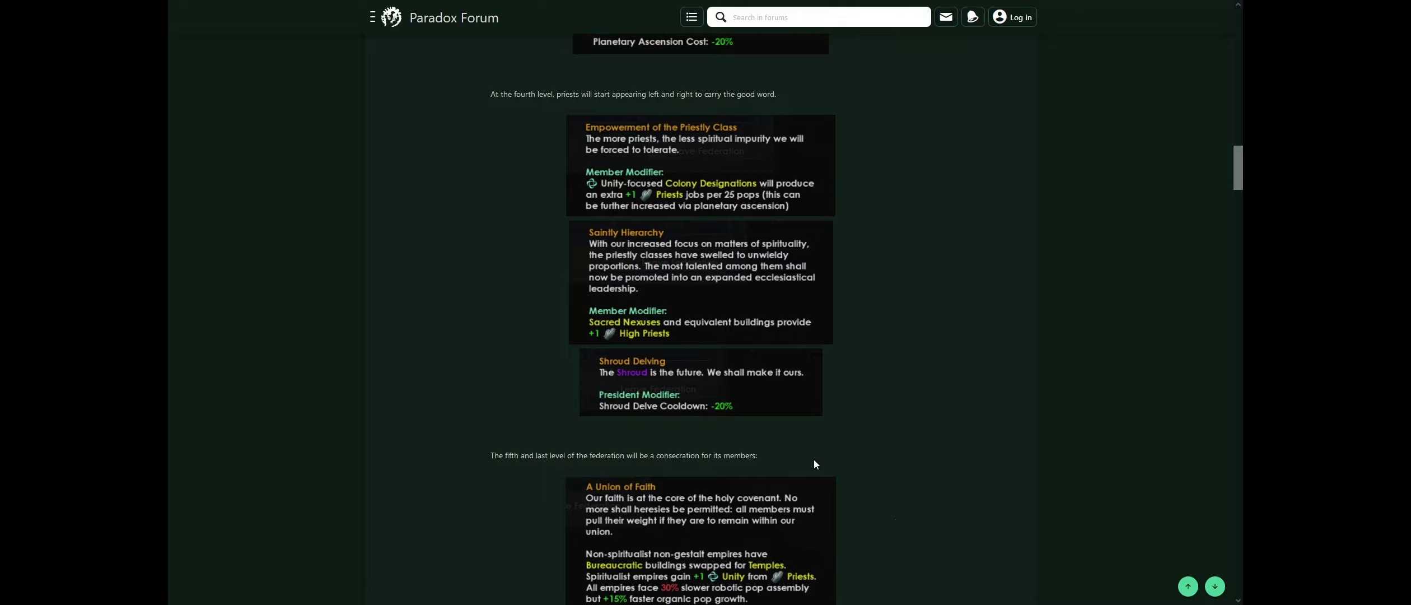